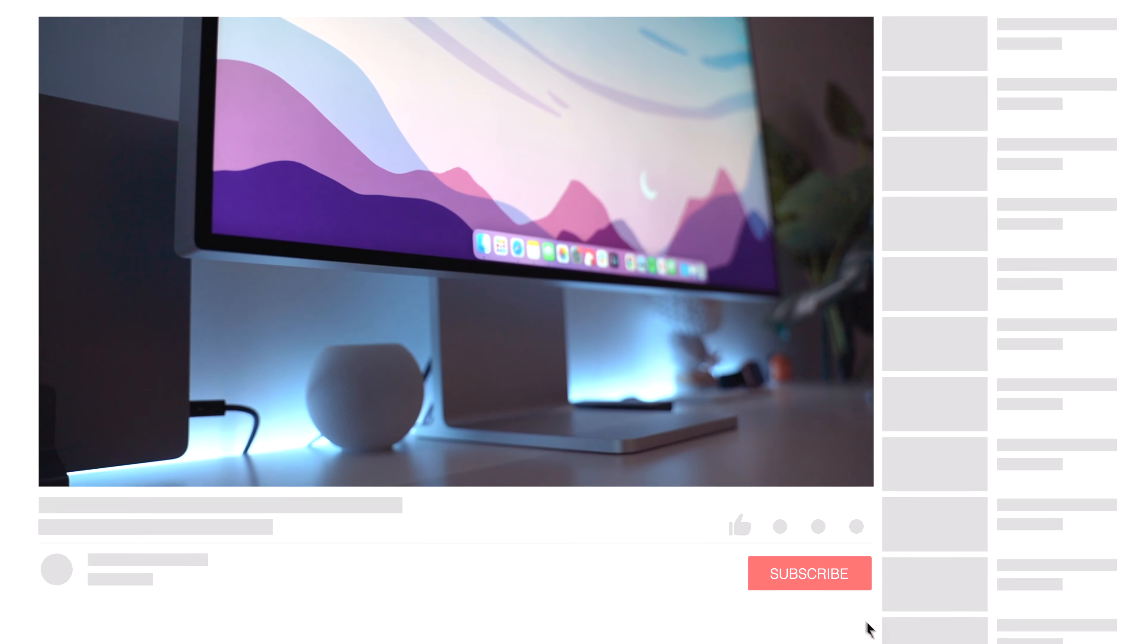
left_click(810, 573)
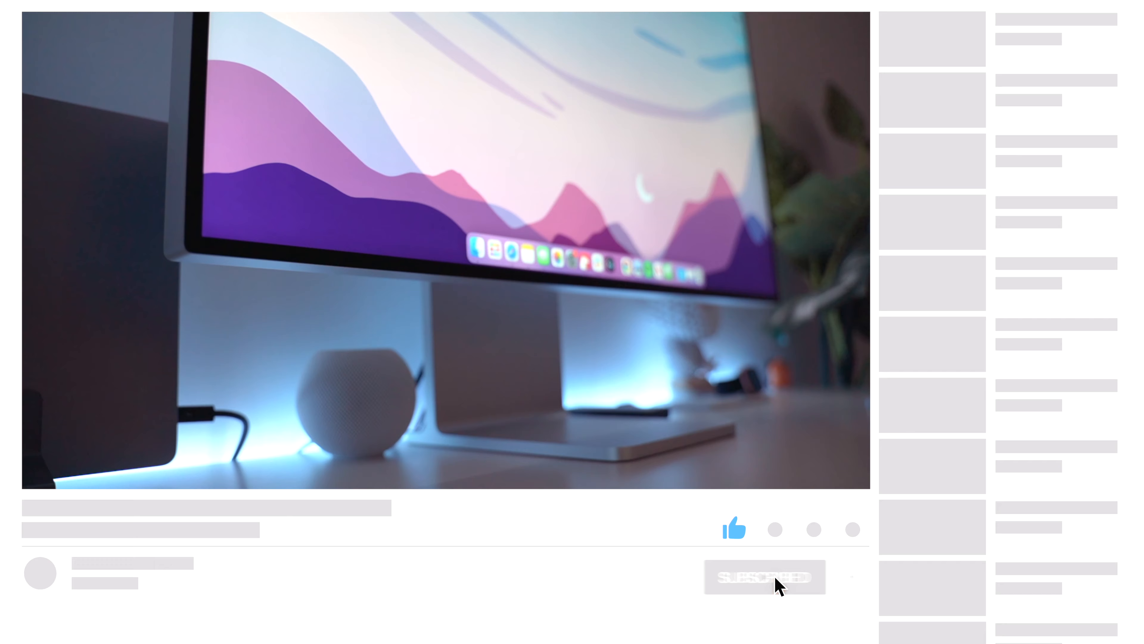